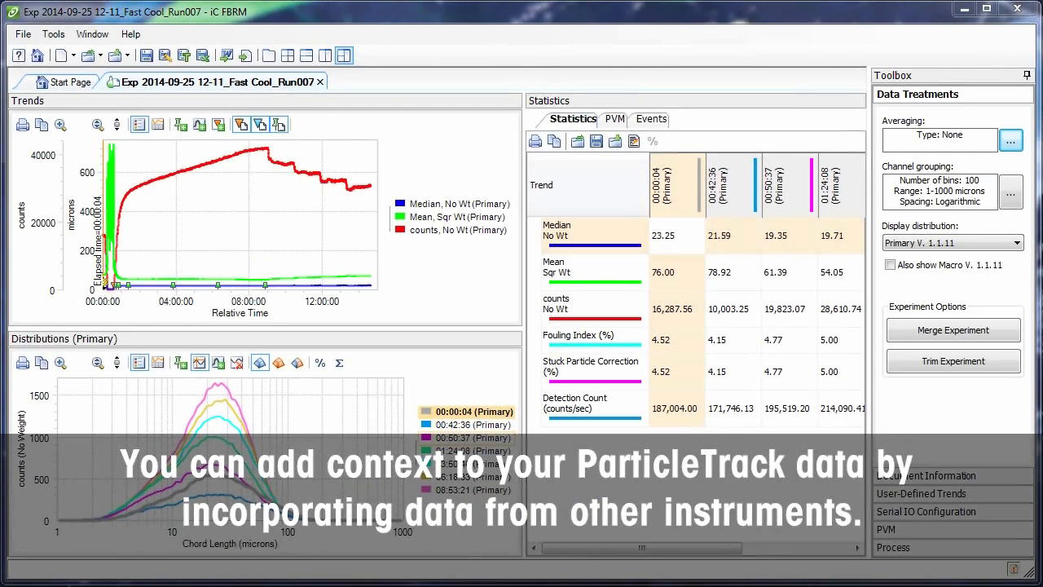
mouse_move(1017, 512)
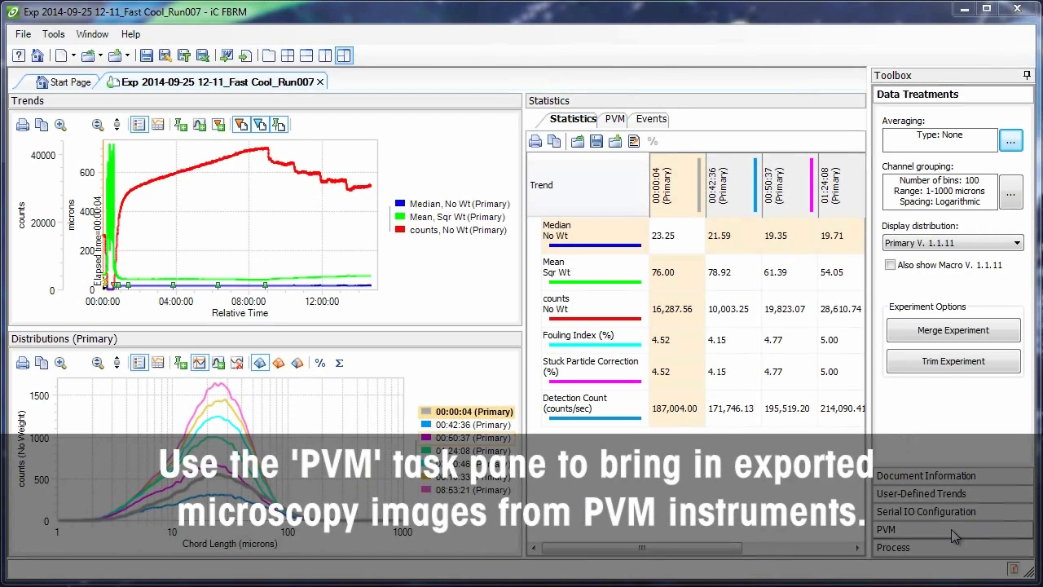
Step: Load PVM images from the Fast Cool_Run007 iC PVM export folder, showing image 1 of 860
click(886, 529)
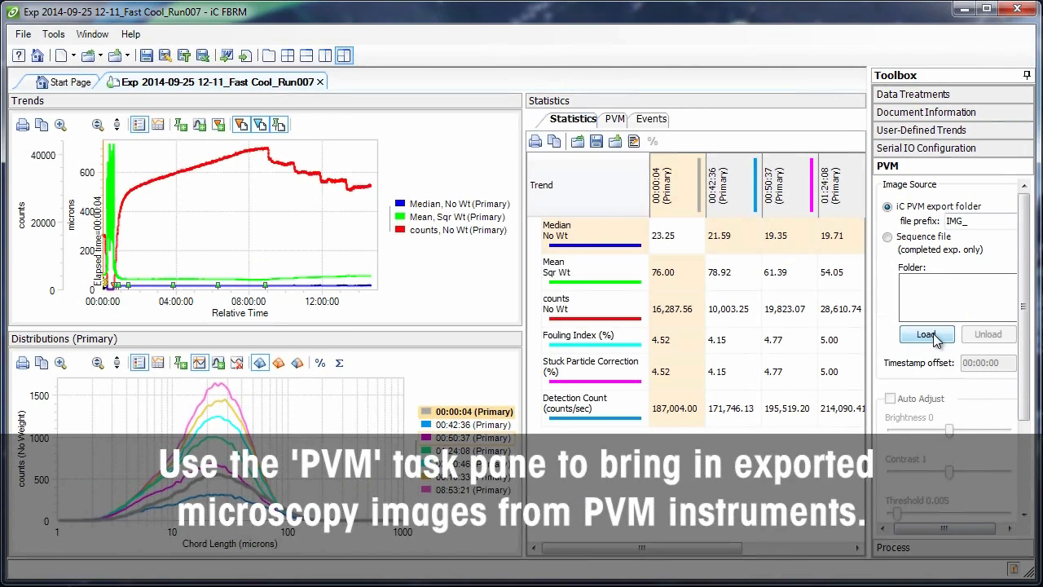
click(926, 334)
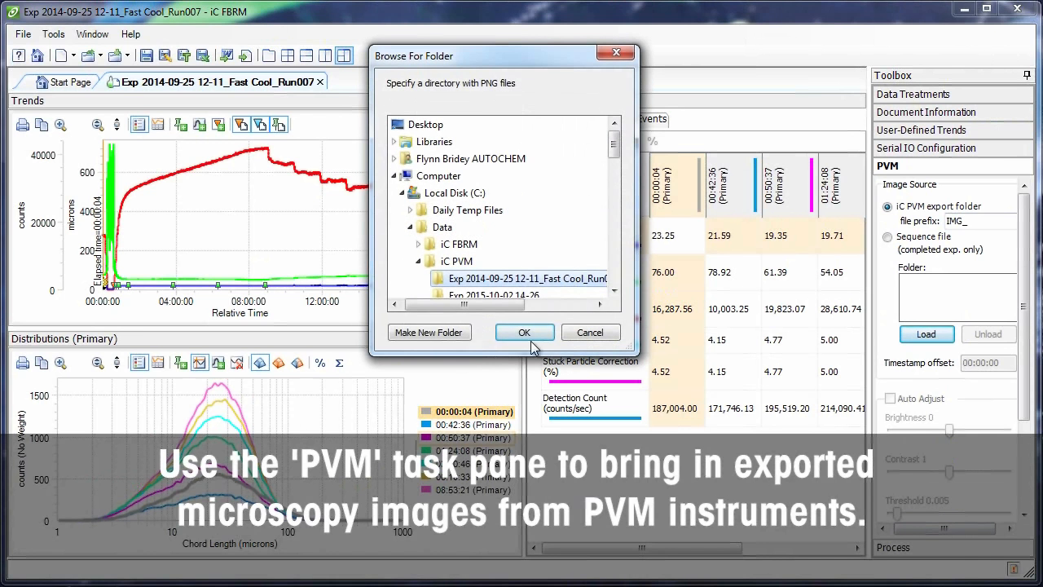
click(524, 332)
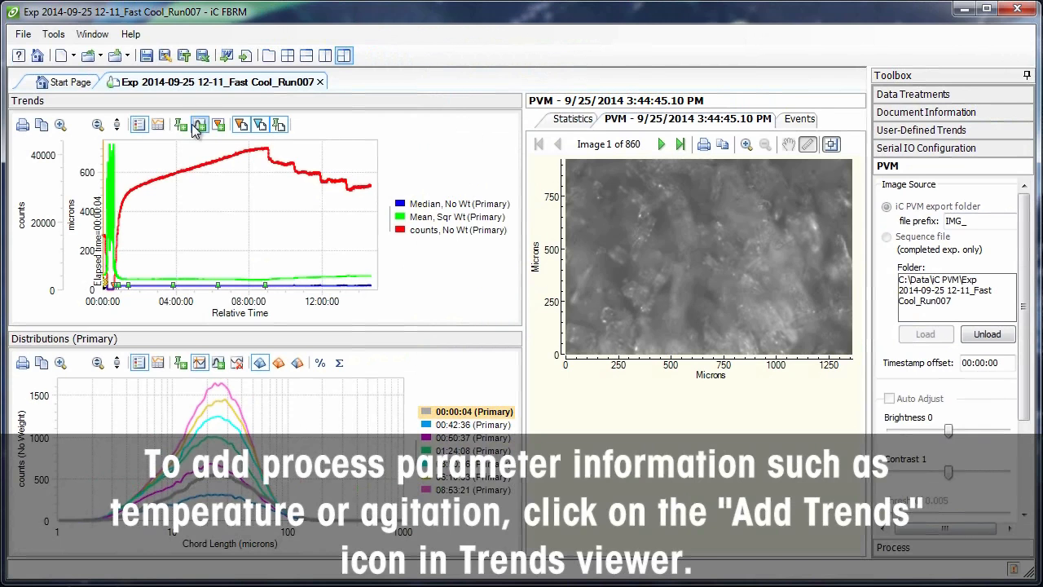
mouse_move(200, 124)
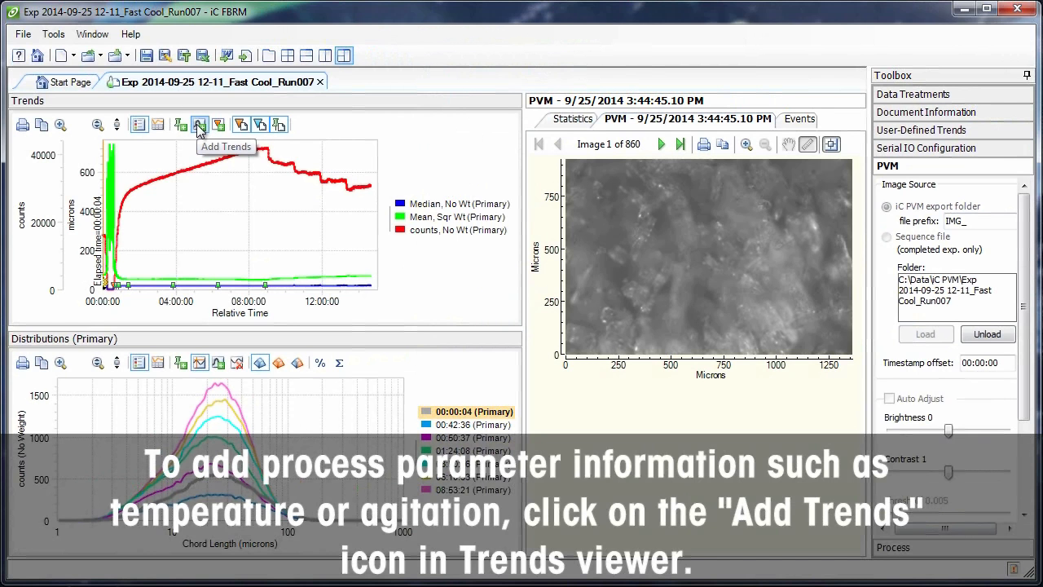
Step: Add the reactor temperature trend Tr to the Fast Cool_Run007 trends chart
click(200, 124)
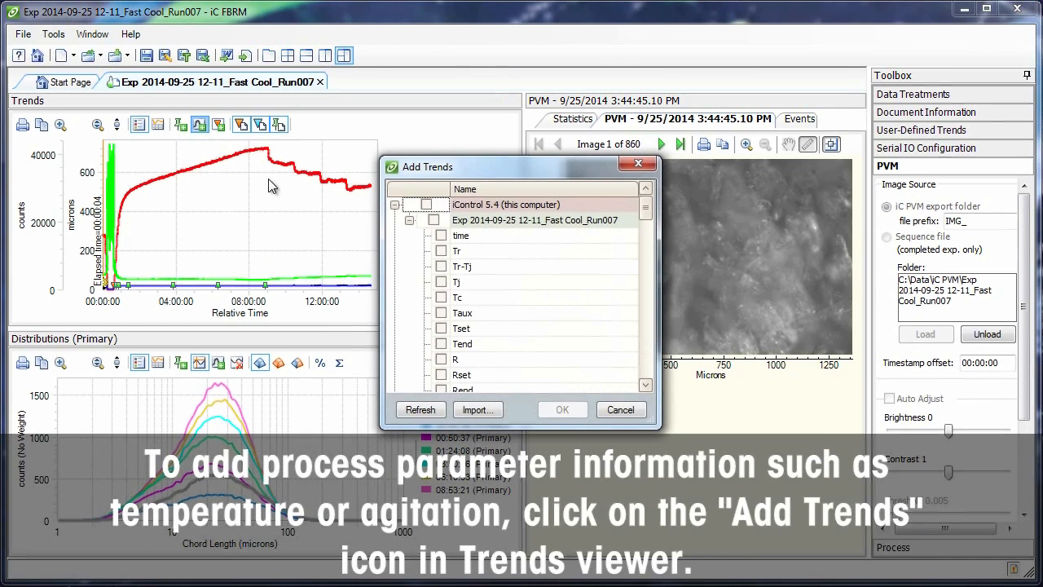
click(562, 409)
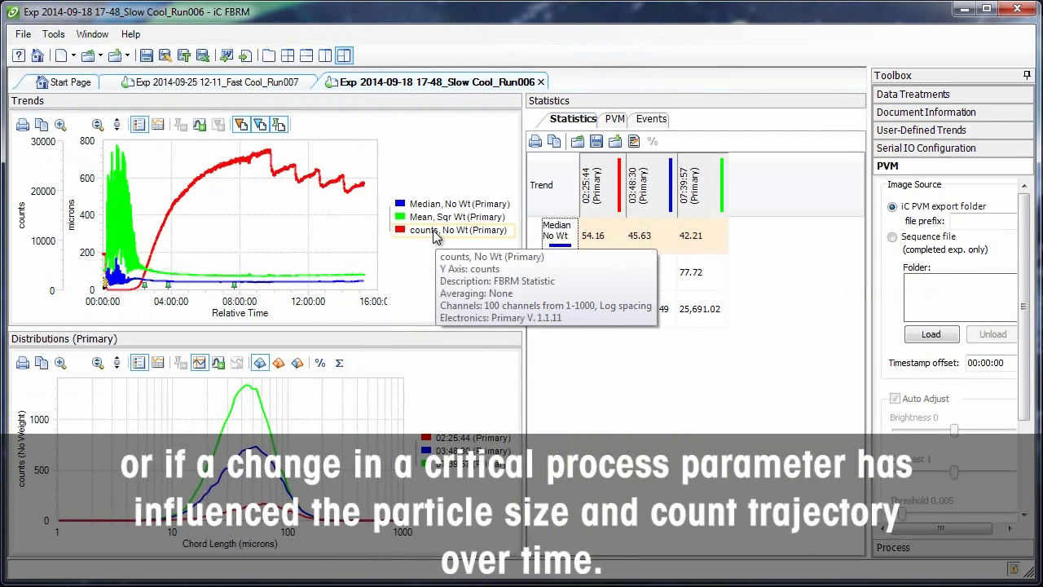
Step: Overlay Slow Cool_Run006's counts, No Wt (Primary) trend on the Fast Cool_Run007 chart
click(215, 82)
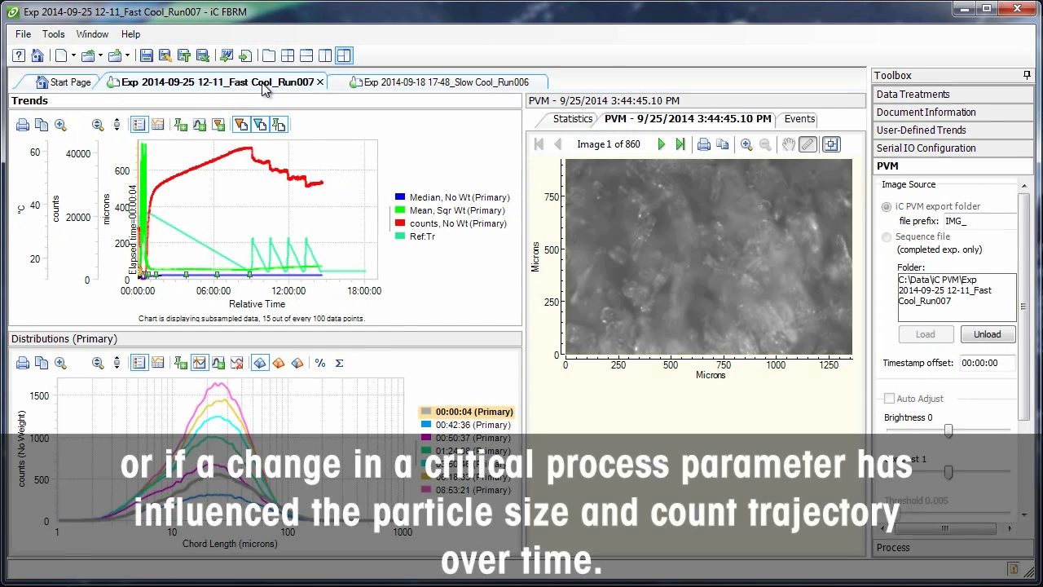
mouse_move(200, 124)
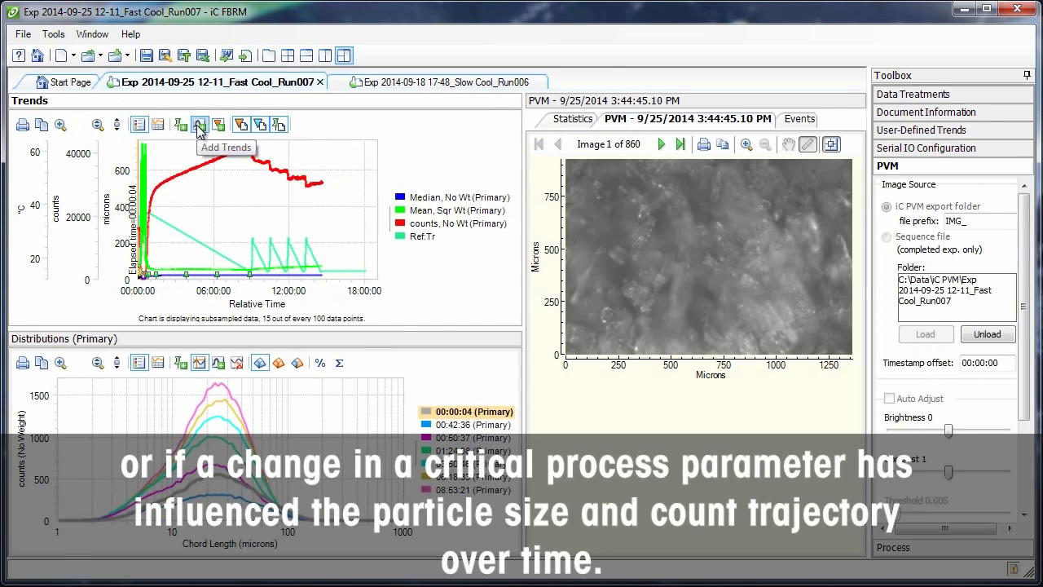
click(200, 124)
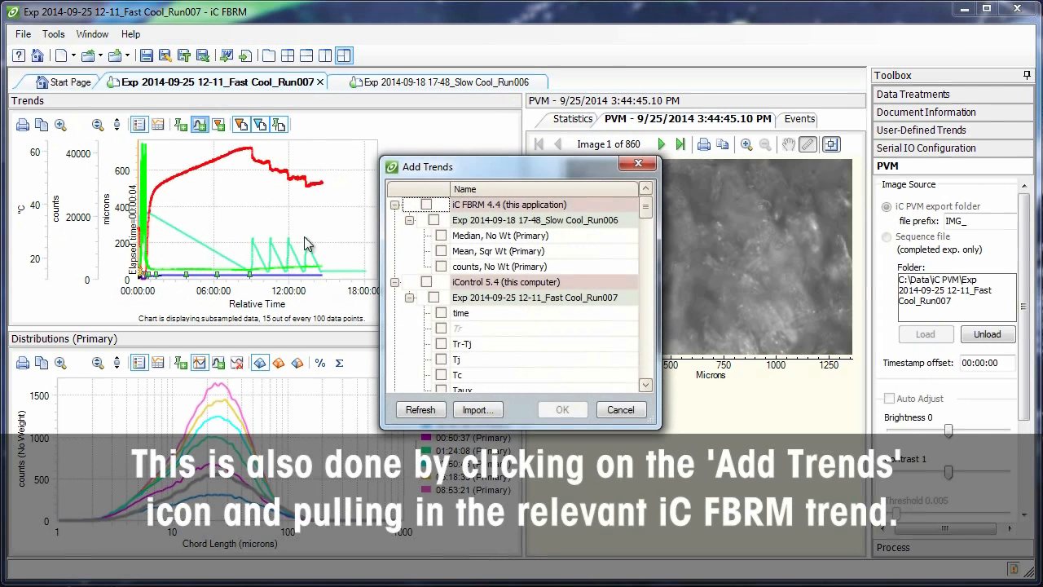
click(441, 266)
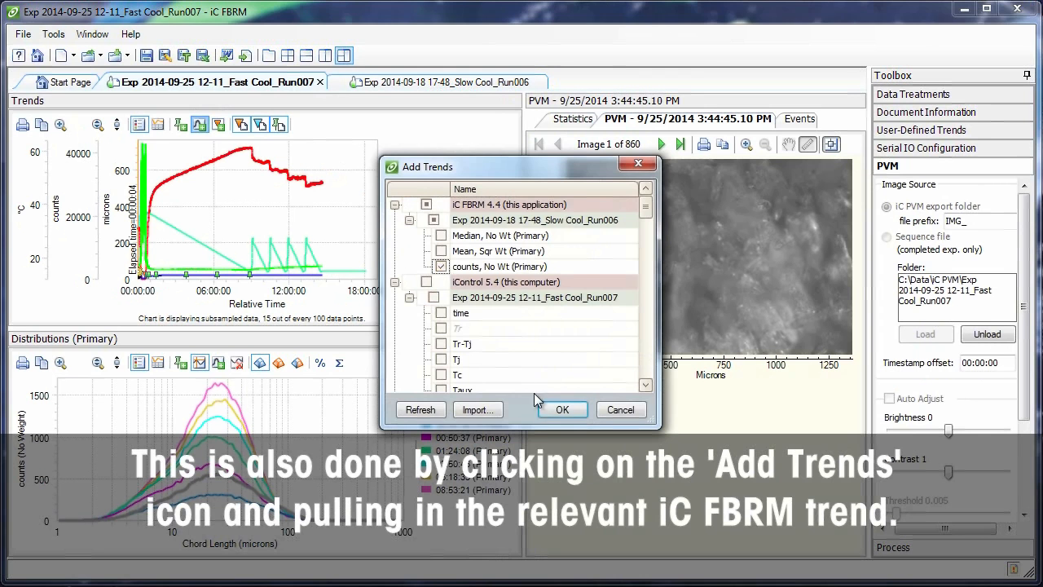
click(561, 409)
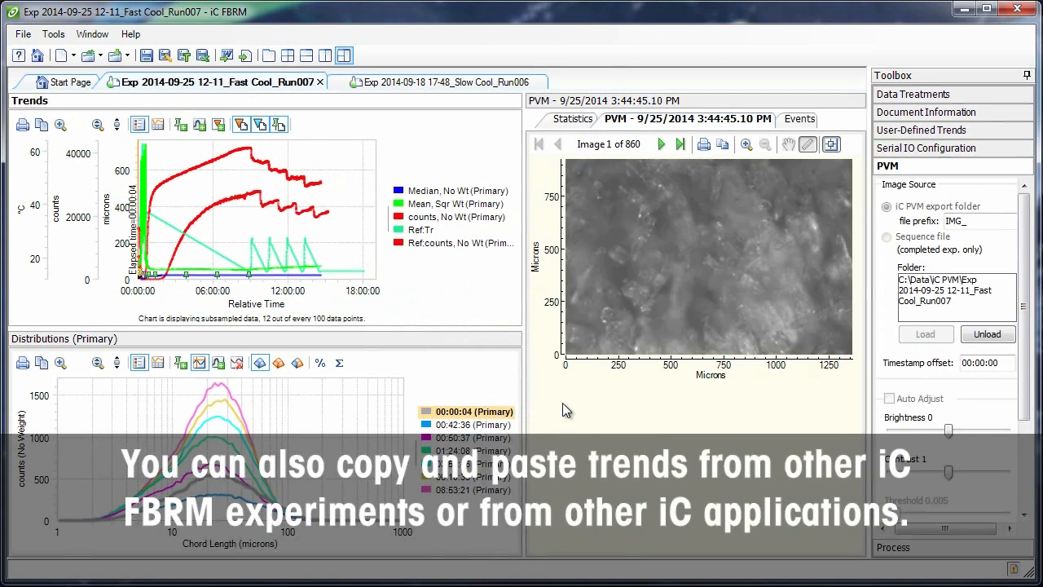
mouse_move(528, 355)
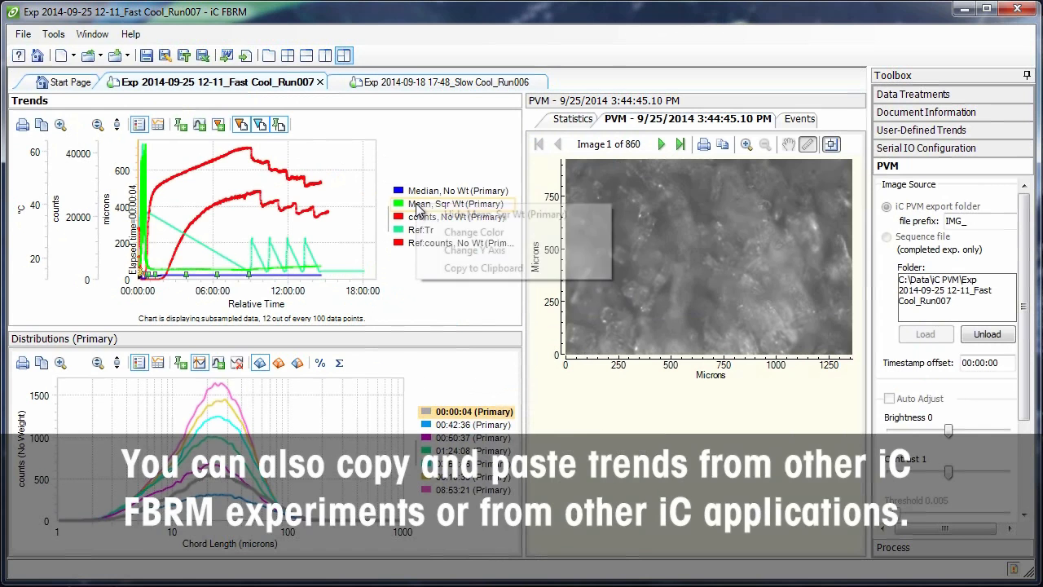
right_click(457, 204)
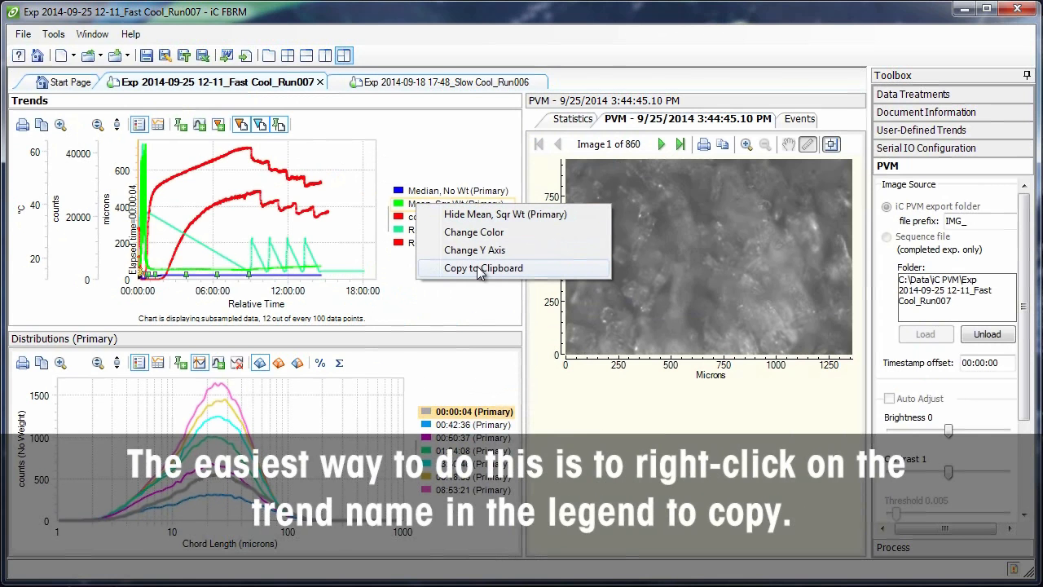
mouse_move(474, 299)
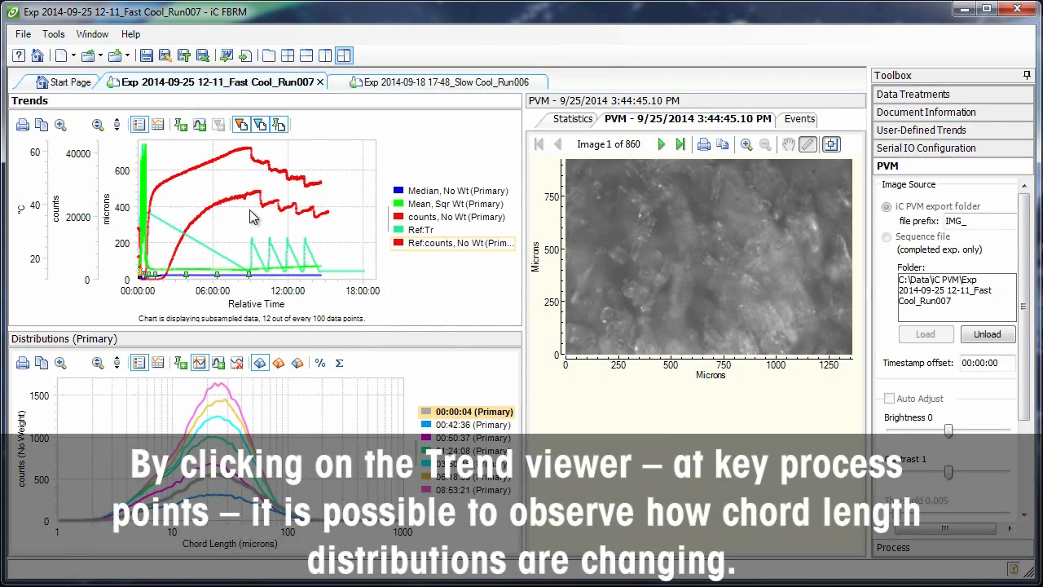
Step: Select trend points from mid-run to 03:50:46, showing PVM image 212 of 860
click(243, 212)
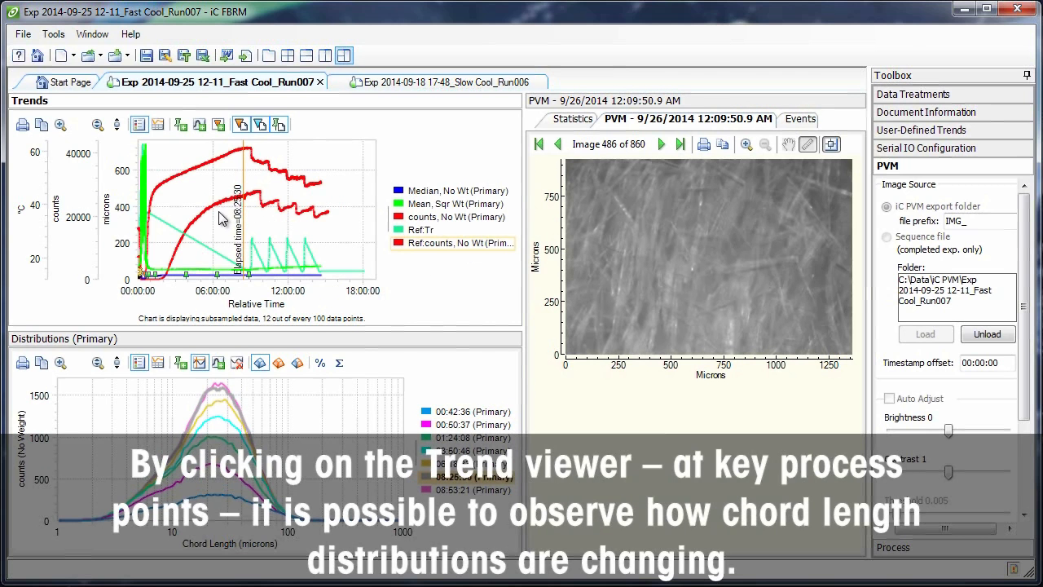
click(200, 216)
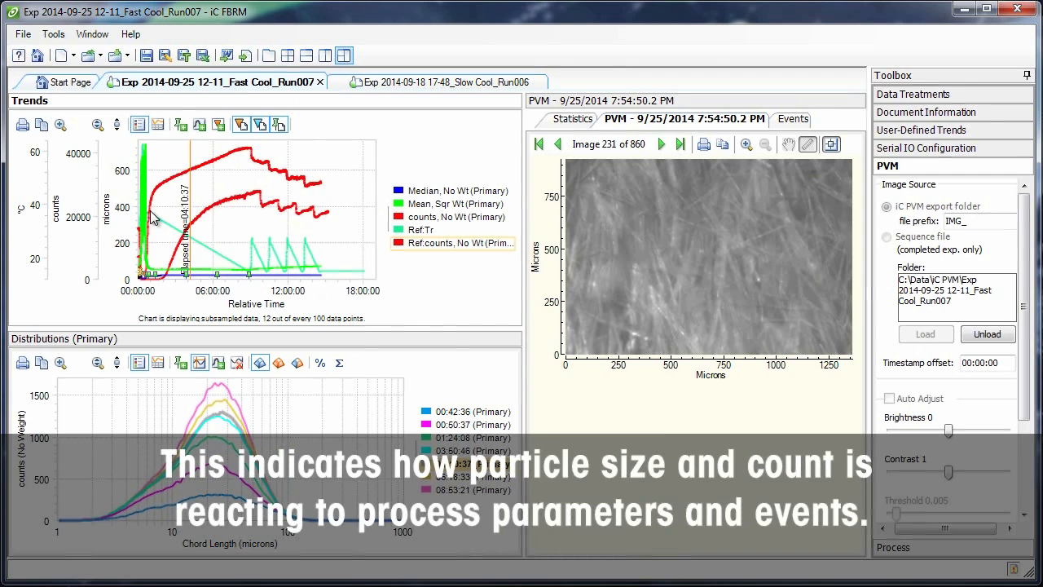
click(150, 221)
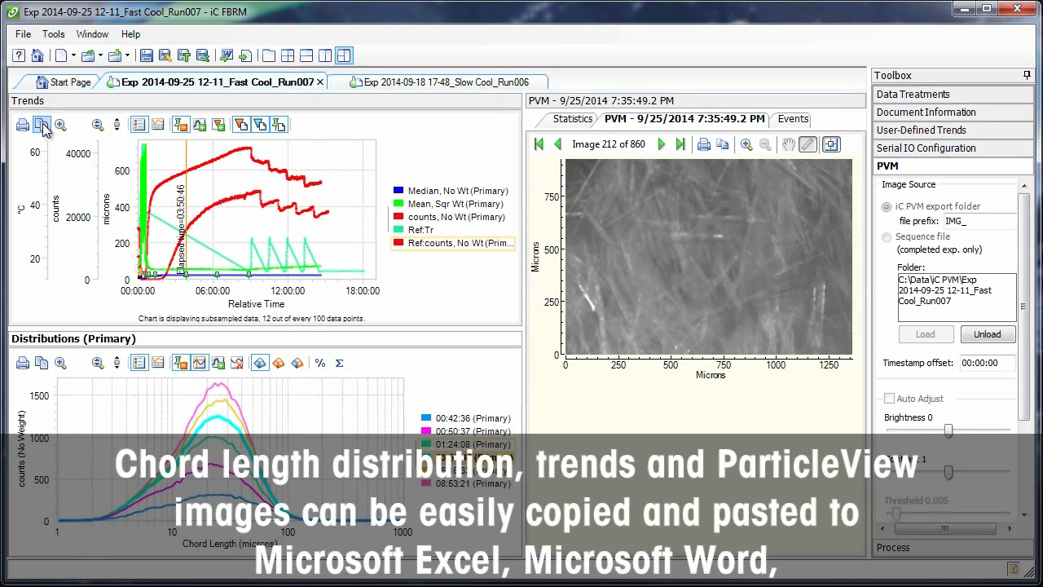
Step: Copy the Fast Cool_Run007 trend chart and paste it into the blank Word document
click(41, 124)
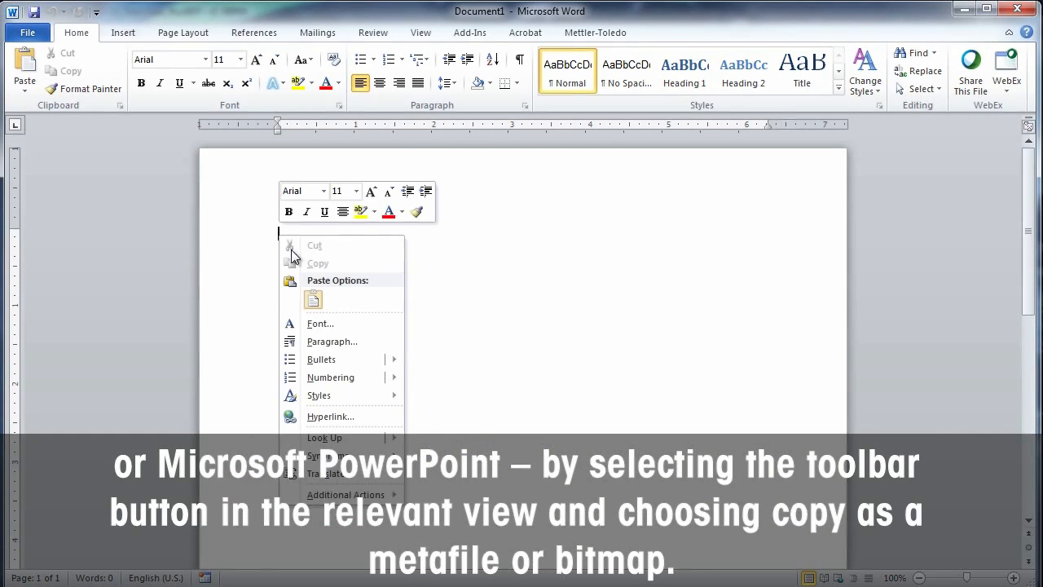
click(313, 300)
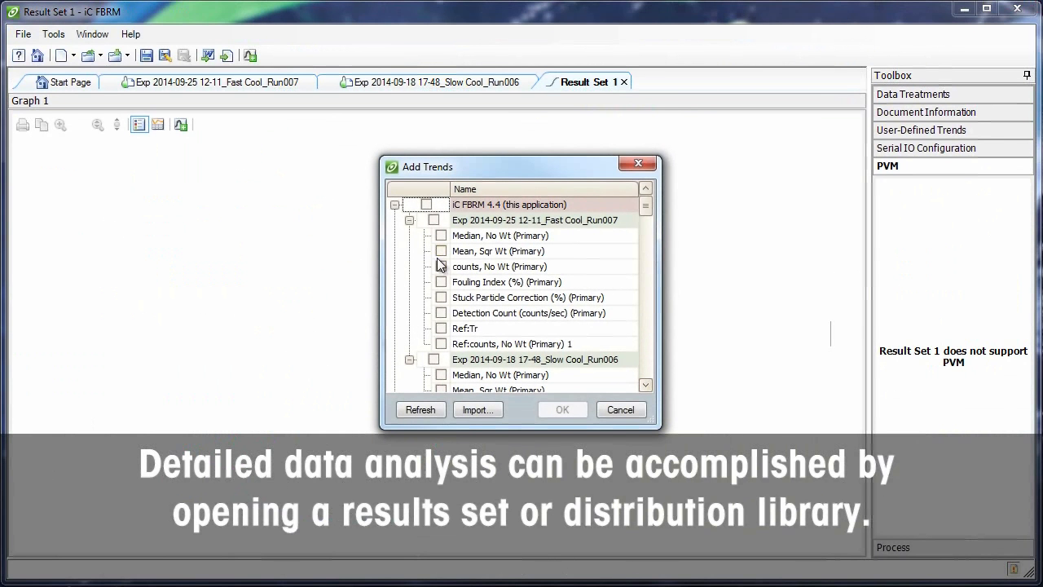
Step: Add both runs' counts, No Wt (Primary) trends to Result Set 1
click(441, 267)
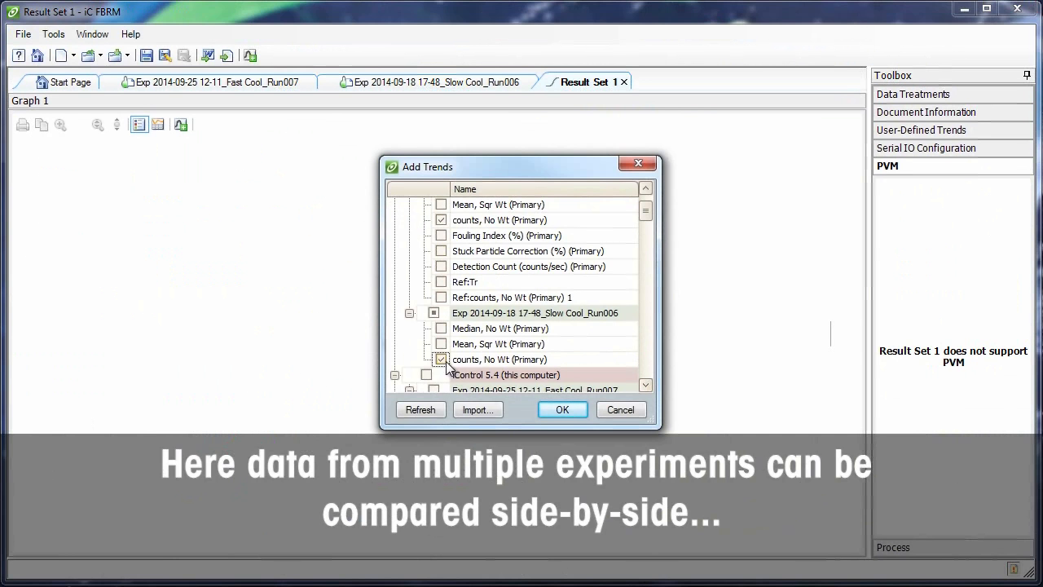
click(561, 409)
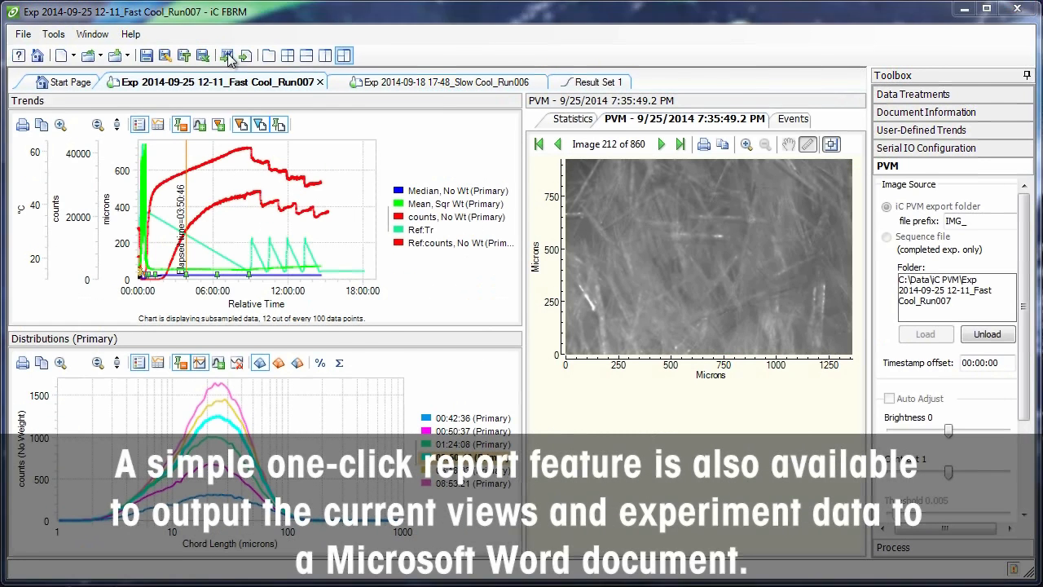
Step: Generate a Word report for Fast Cool_Run007 and scroll through its details and trends chart
click(228, 56)
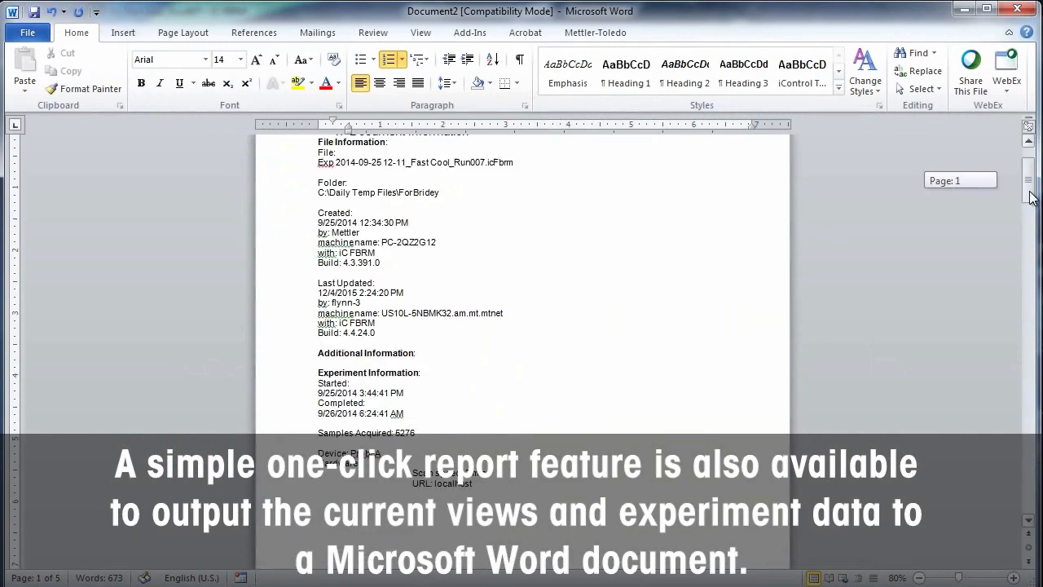
scroll(down, 3)
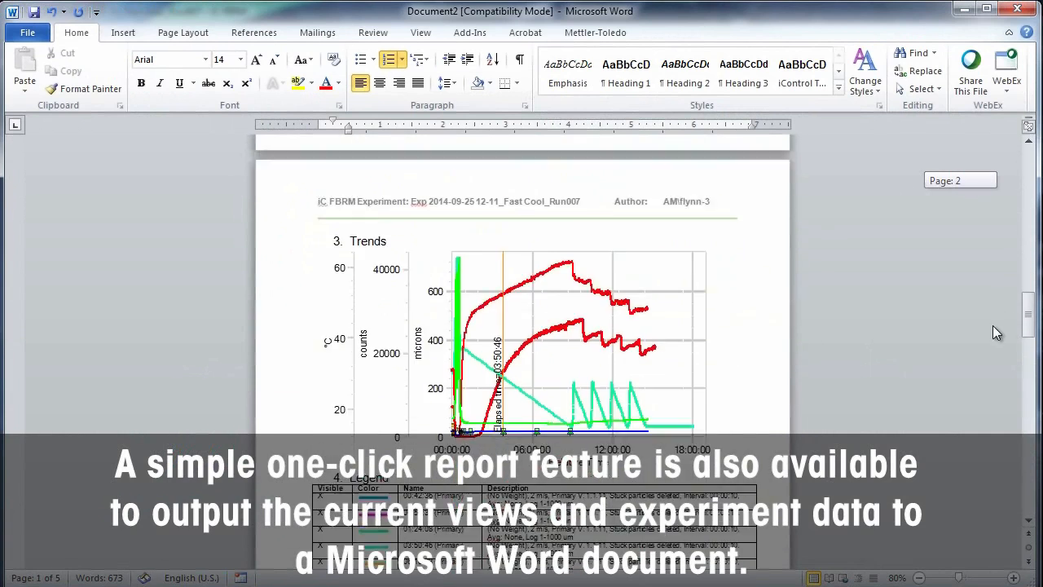